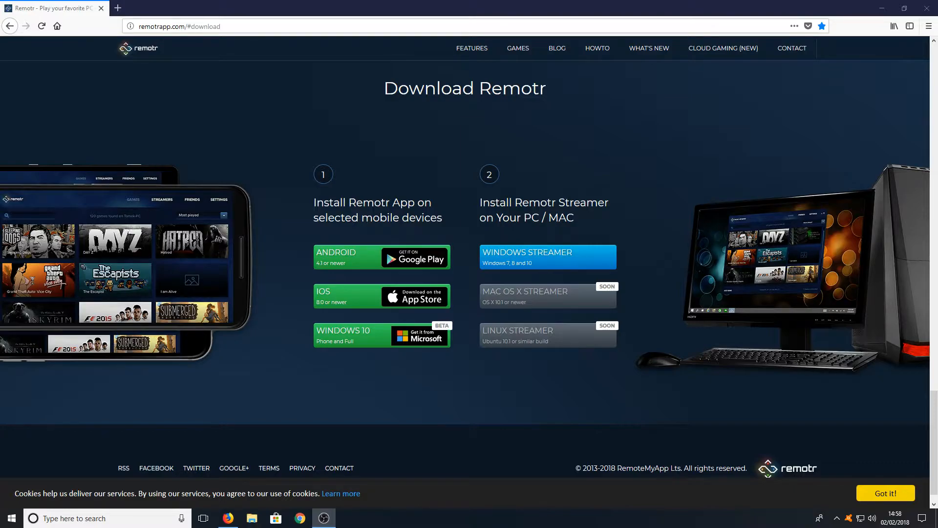
Download Remotr.exe for Windows, save it and run the installer past the security warning
{"action": "left_click", "coordinate": [545, 257]}
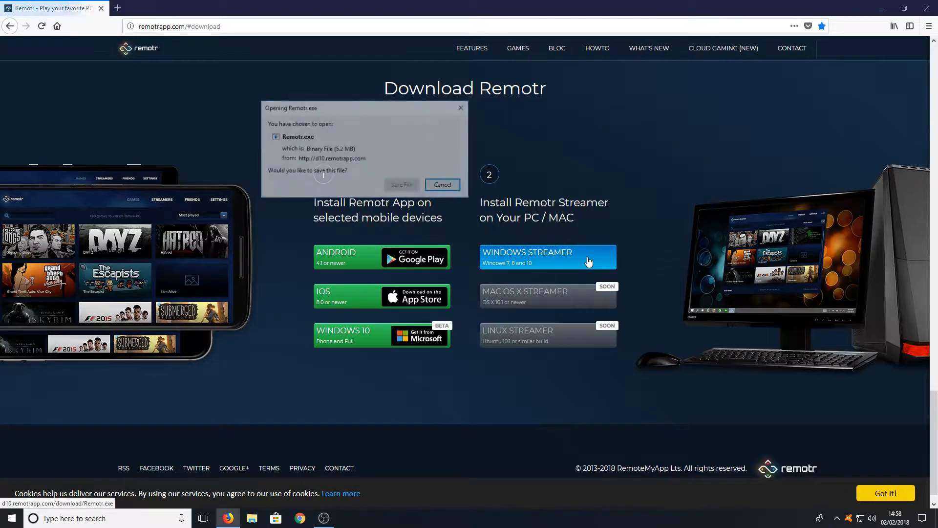
{"action": "left_click", "coordinate": [400, 184]}
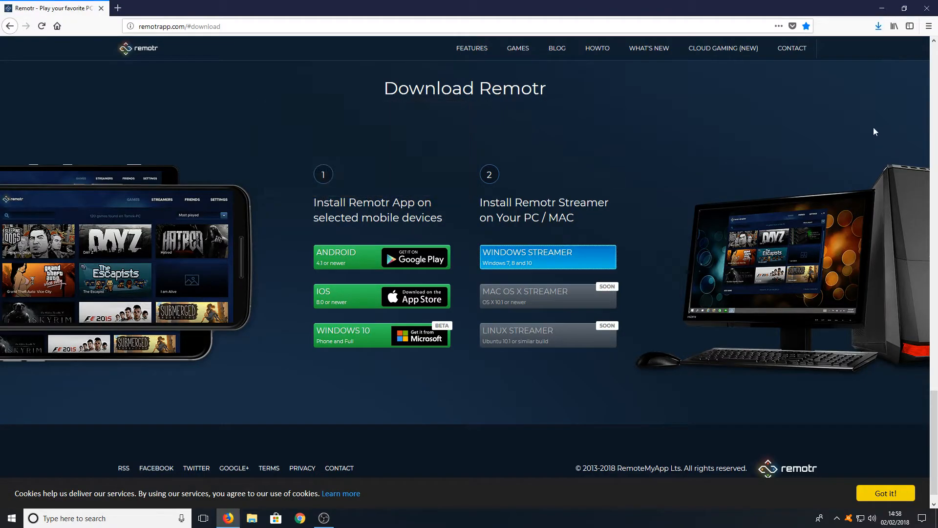
{"action": "left_click", "coordinate": [546, 257]}
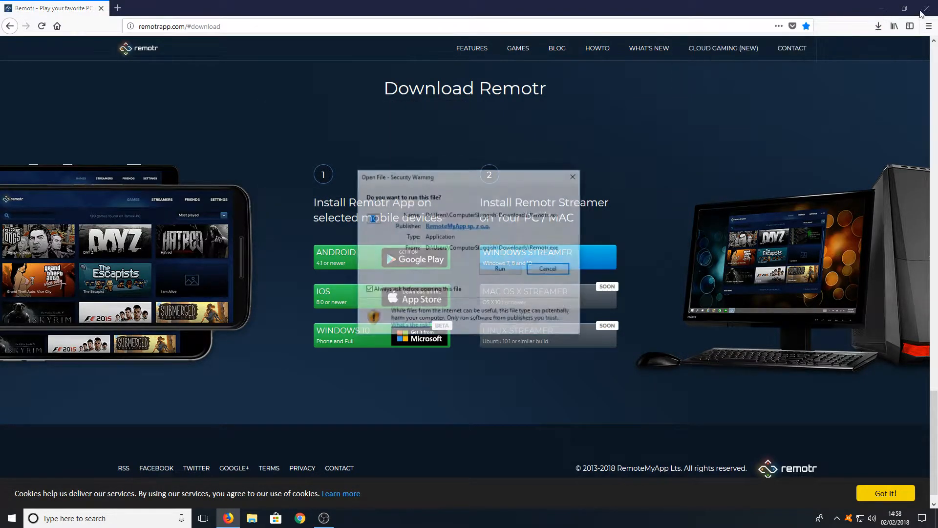
{"action": "left_click", "coordinate": [545, 268]}
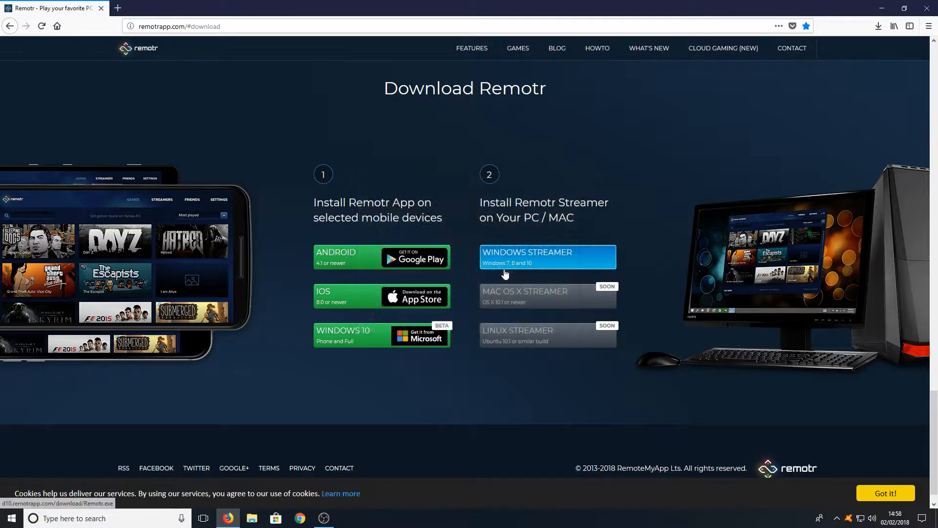
{"action": "left_click", "coordinate": [546, 256]}
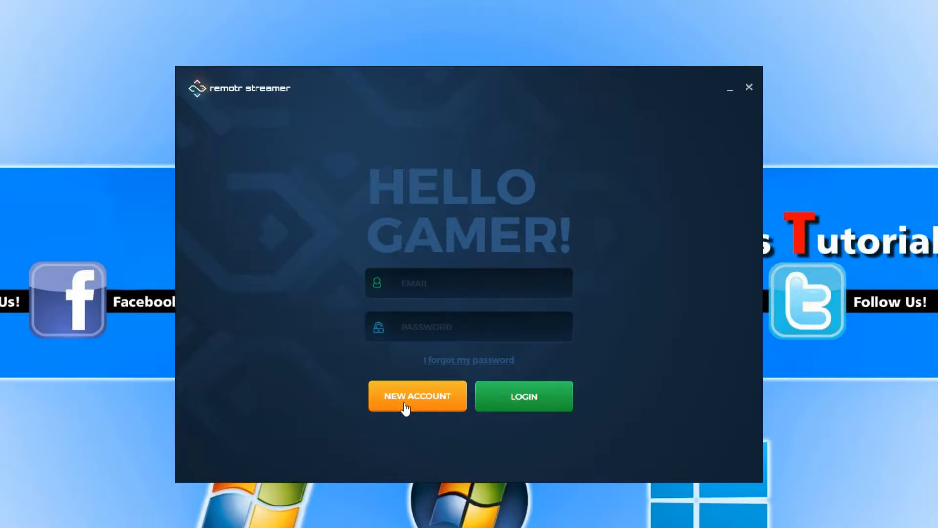
Create a new Remotr account and view the Games library with the option to add another game
{"action": "left_click", "coordinate": [523, 395]}
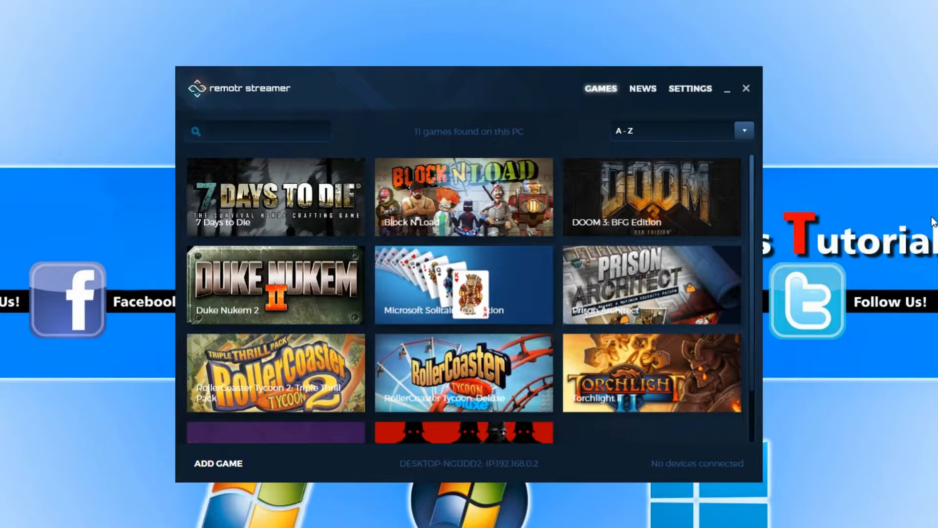
{"action": "mouse_move", "coordinate": [808, 209]}
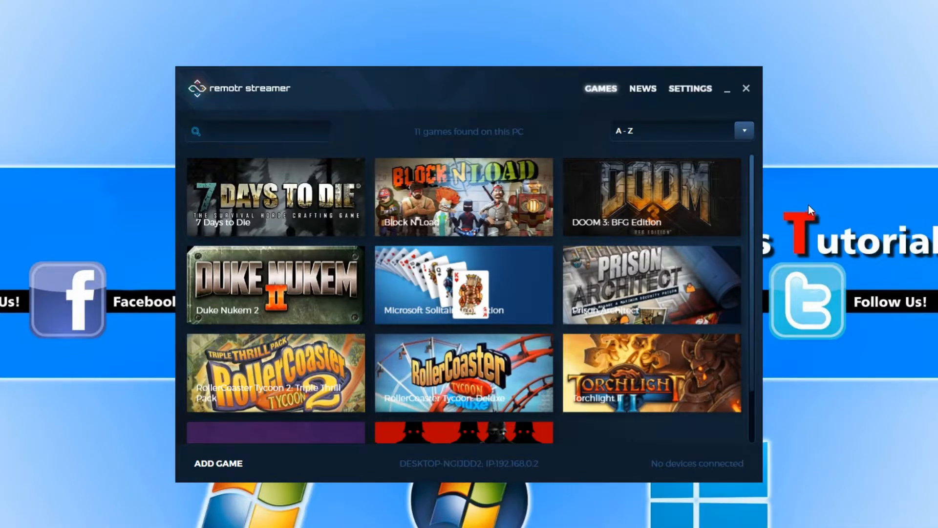
{"action": "mouse_move", "coordinate": [771, 225]}
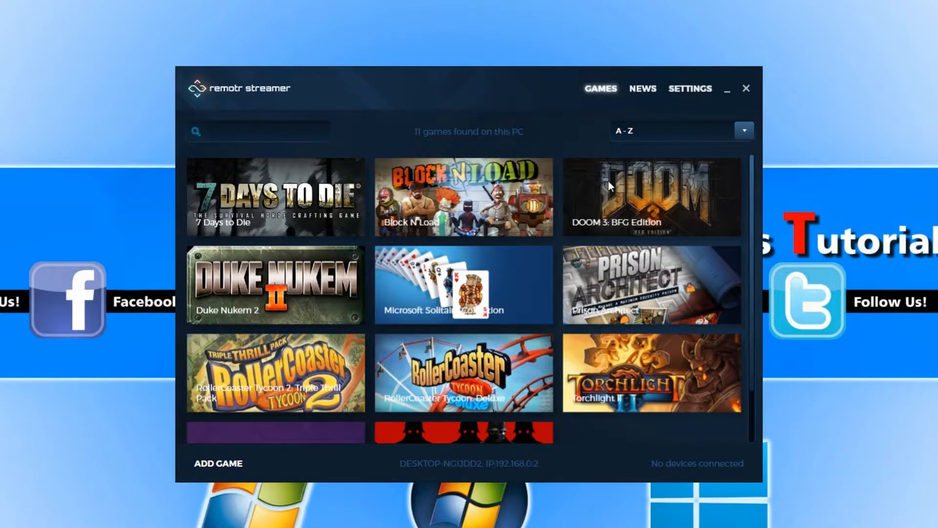
{"action": "mouse_move", "coordinate": [501, 248]}
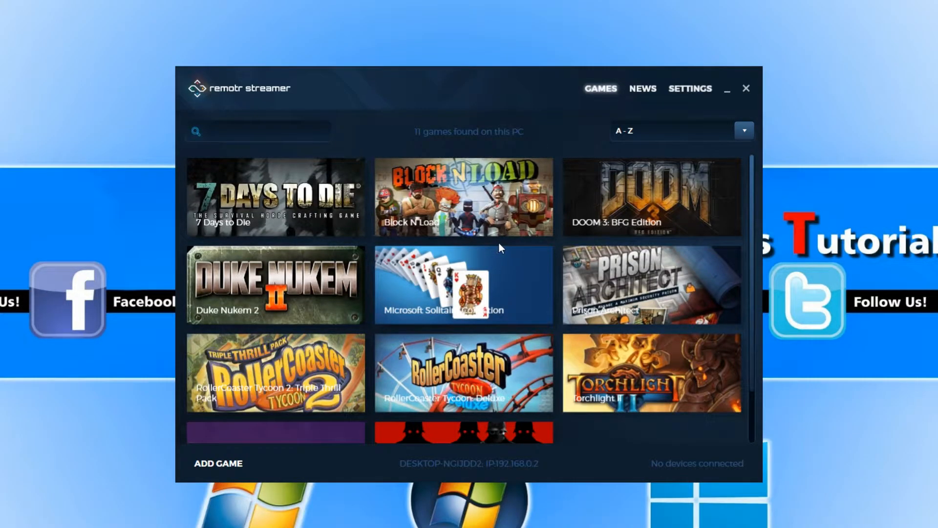
{"action": "mouse_move", "coordinate": [453, 169]}
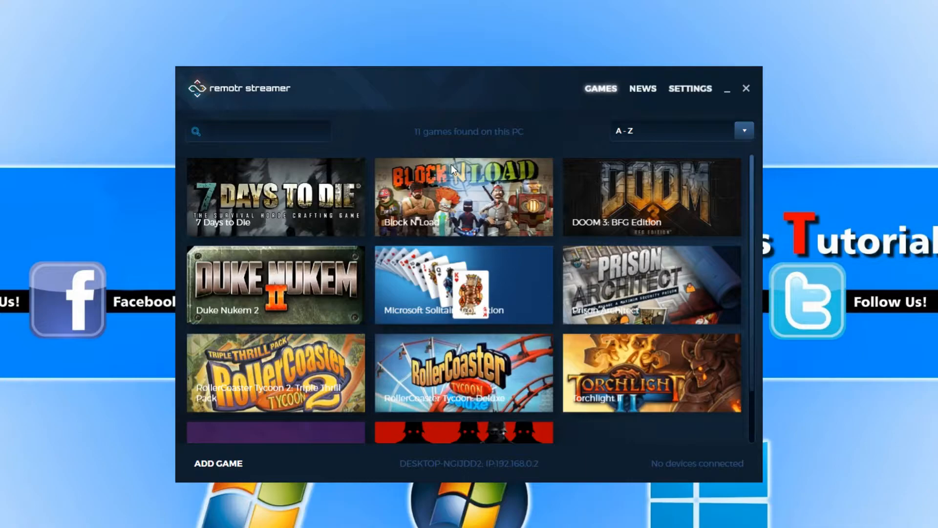
{"action": "mouse_move", "coordinate": [233, 467]}
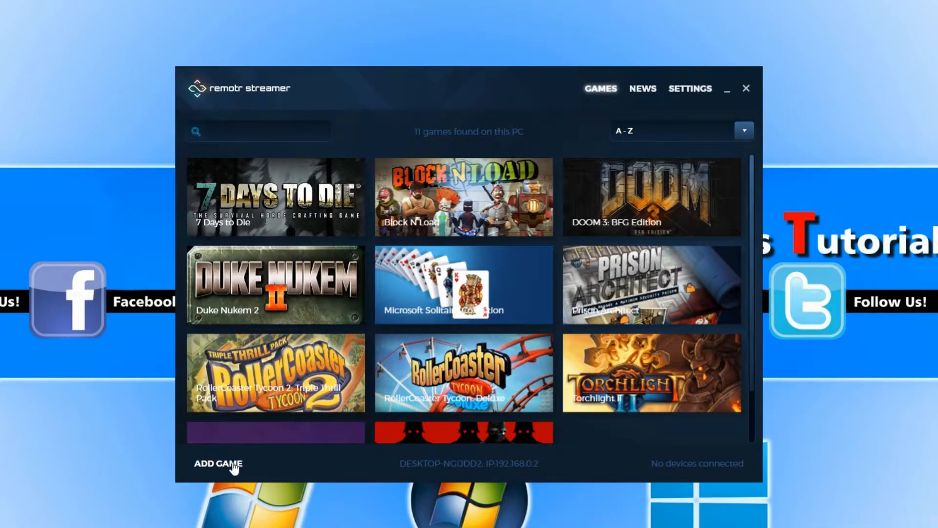
{"action": "left_click", "coordinate": [218, 463]}
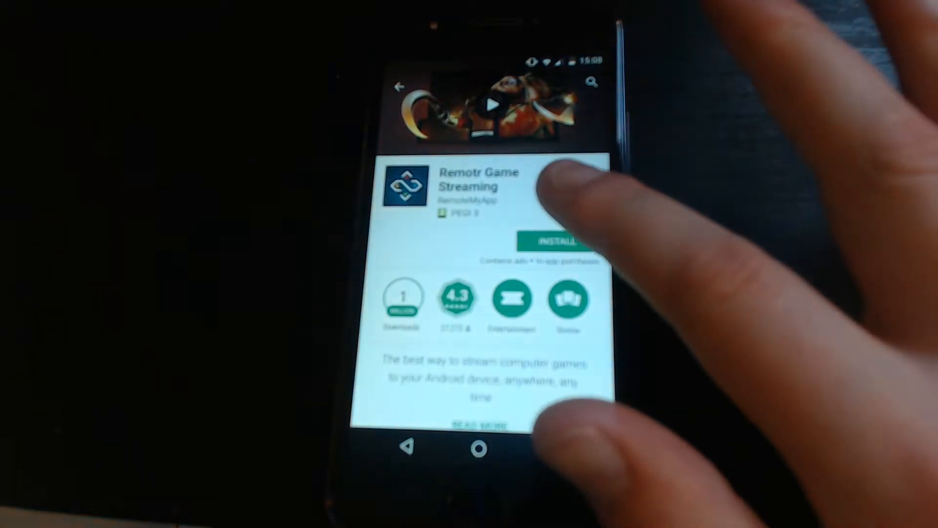
Install Remotr Game Streaming from the Play Store and continue past the computer setup instructions
{"action": "left_click", "coordinate": [551, 241]}
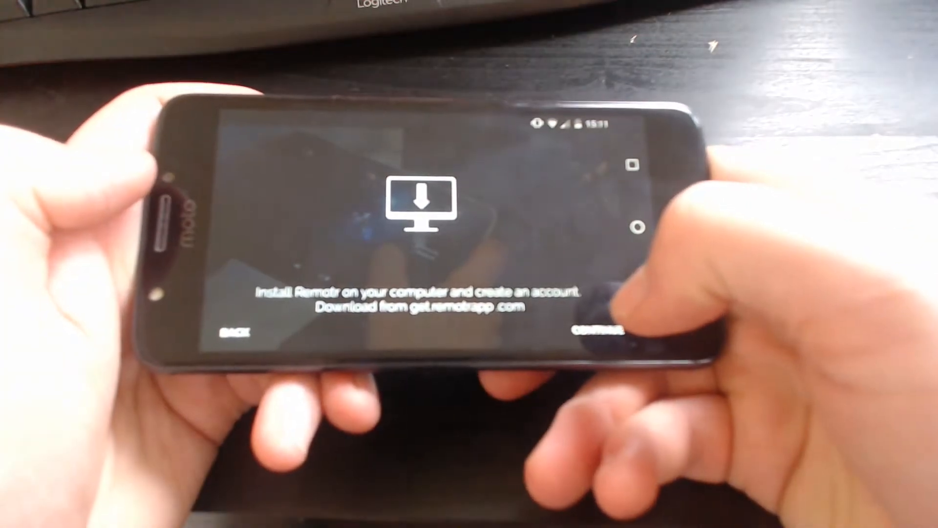
{"action": "left_click", "coordinate": [592, 331]}
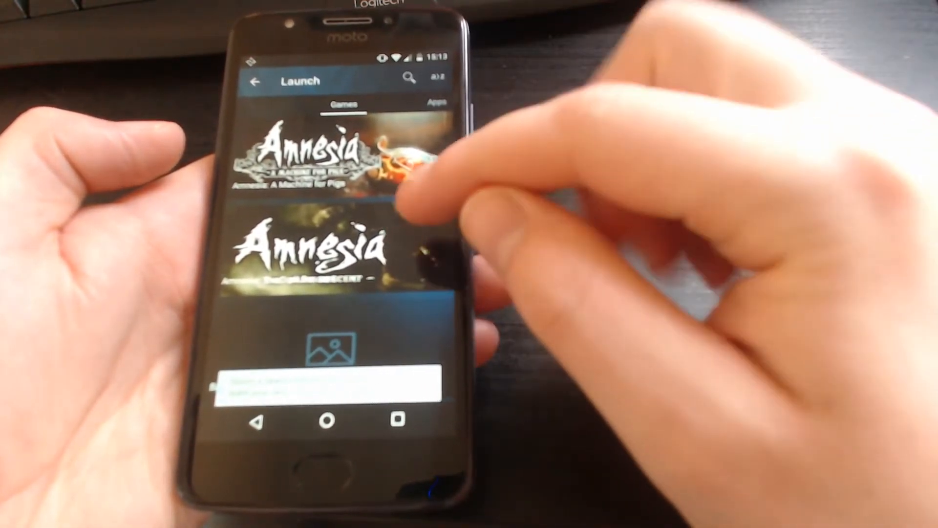
{"action": "scroll", "scroll_direction": "down", "scroll_amount": 3}
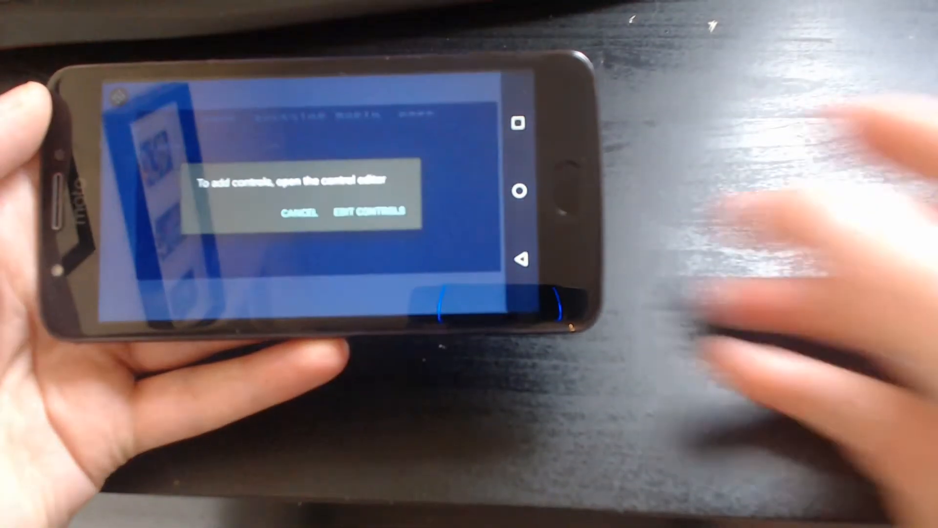
Enter the Edit Controls editor to add on-screen joystick controls for Vice City
{"action": "left_click", "coordinate": [368, 212]}
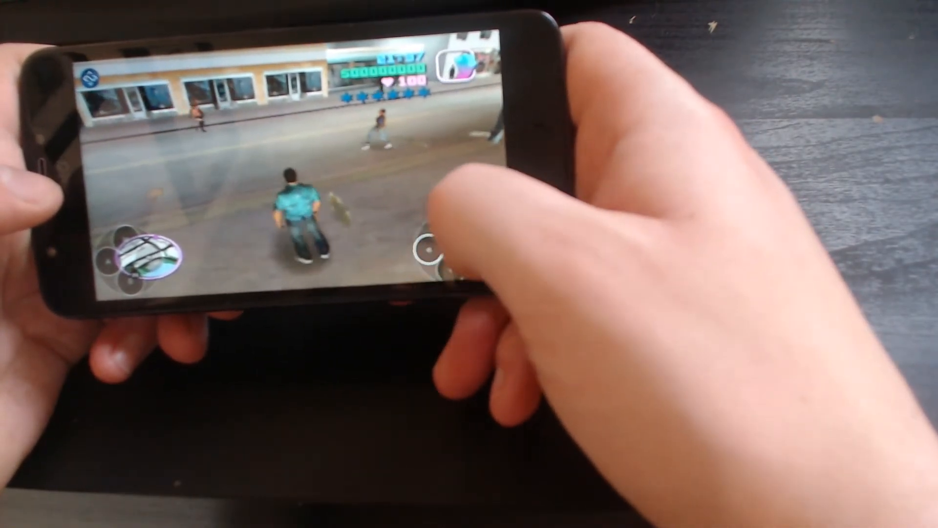
Walk the Vice City character along the street using the on-screen joysticks
{"action": "left_click", "coordinate": [446, 248]}
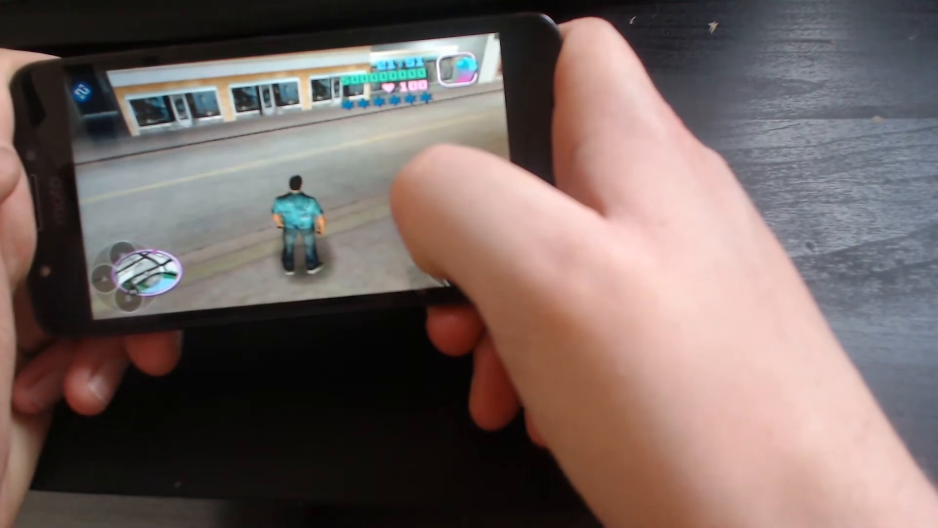
{"action": "left_click", "coordinate": [443, 257]}
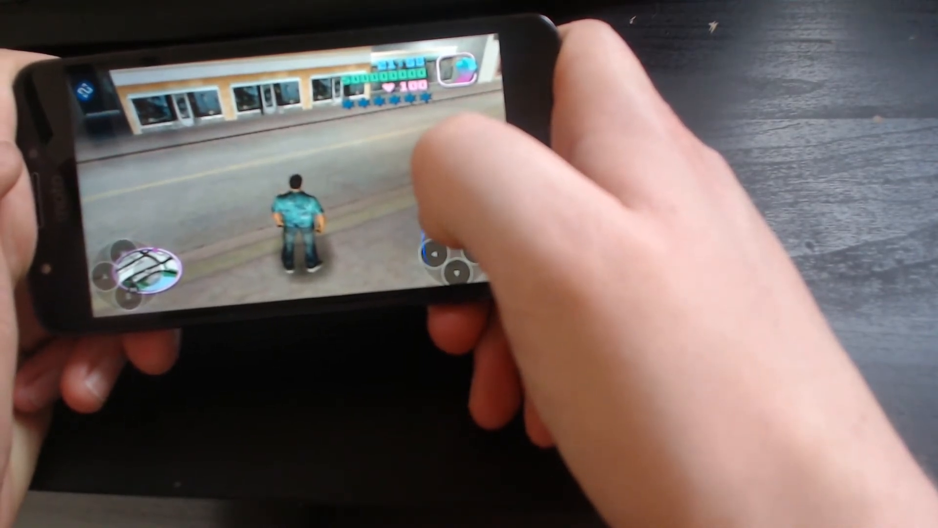